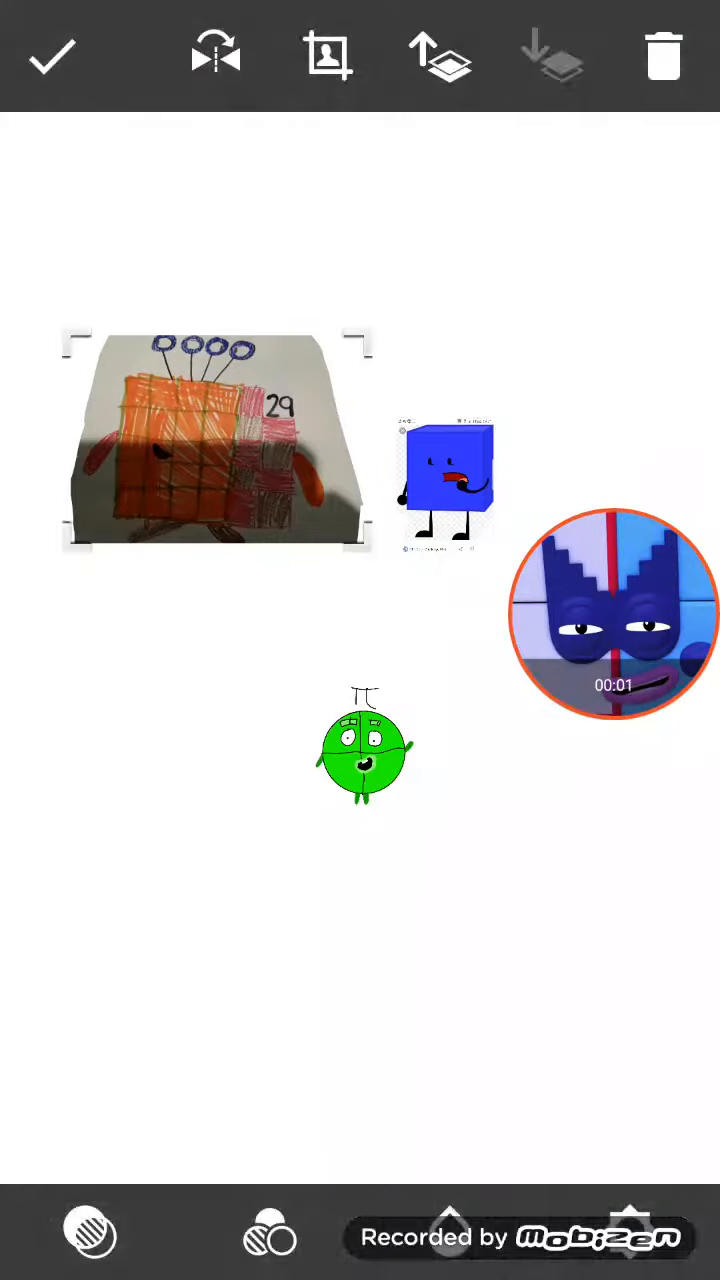
Drag the orange photo toward the top left, then back to the middle.
left_click_drag(217, 443, 170, 335)
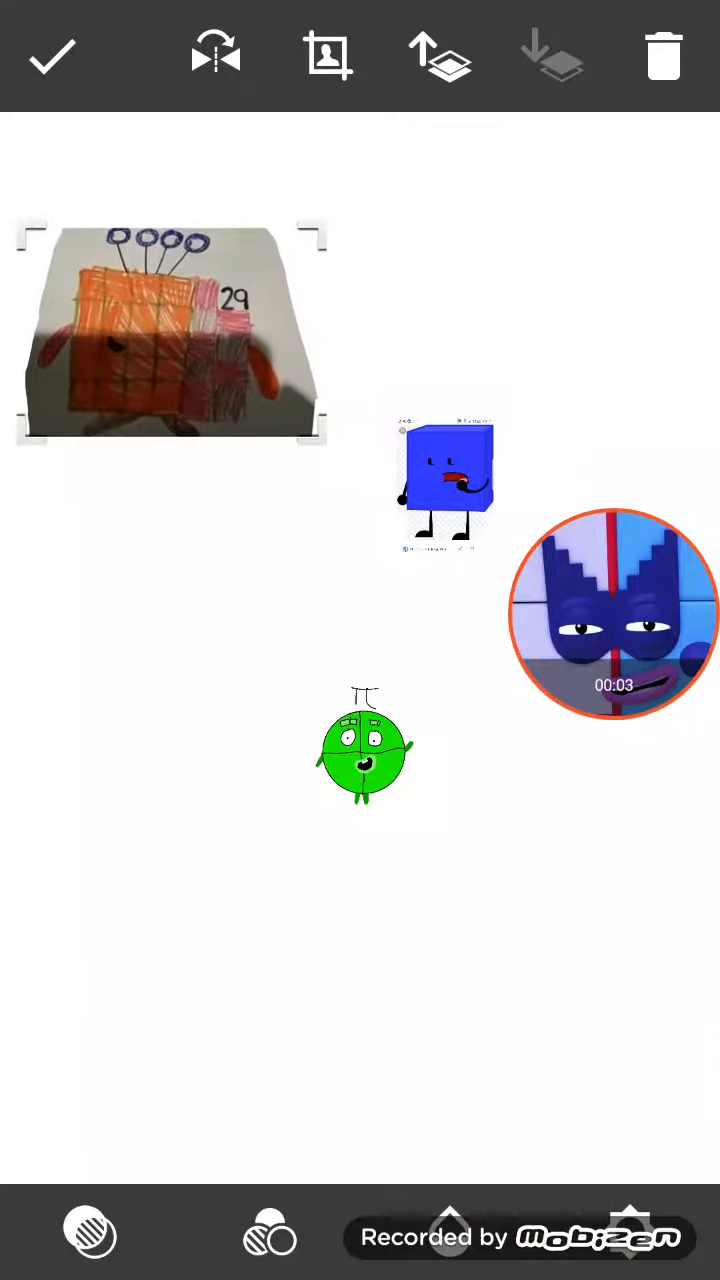
left_click_drag(170, 335, 215, 440)
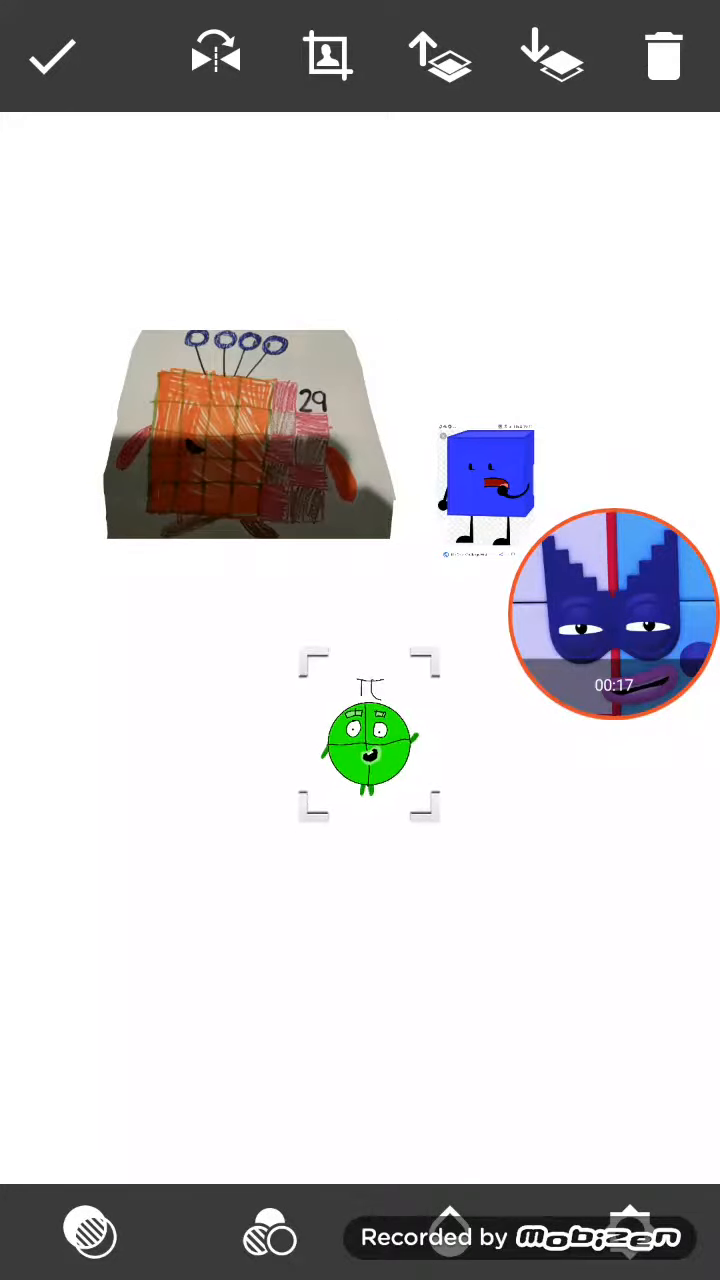
Move the green pi cutout up and right, beneath the blue cube.
left_click_drag(368, 740, 513, 690)
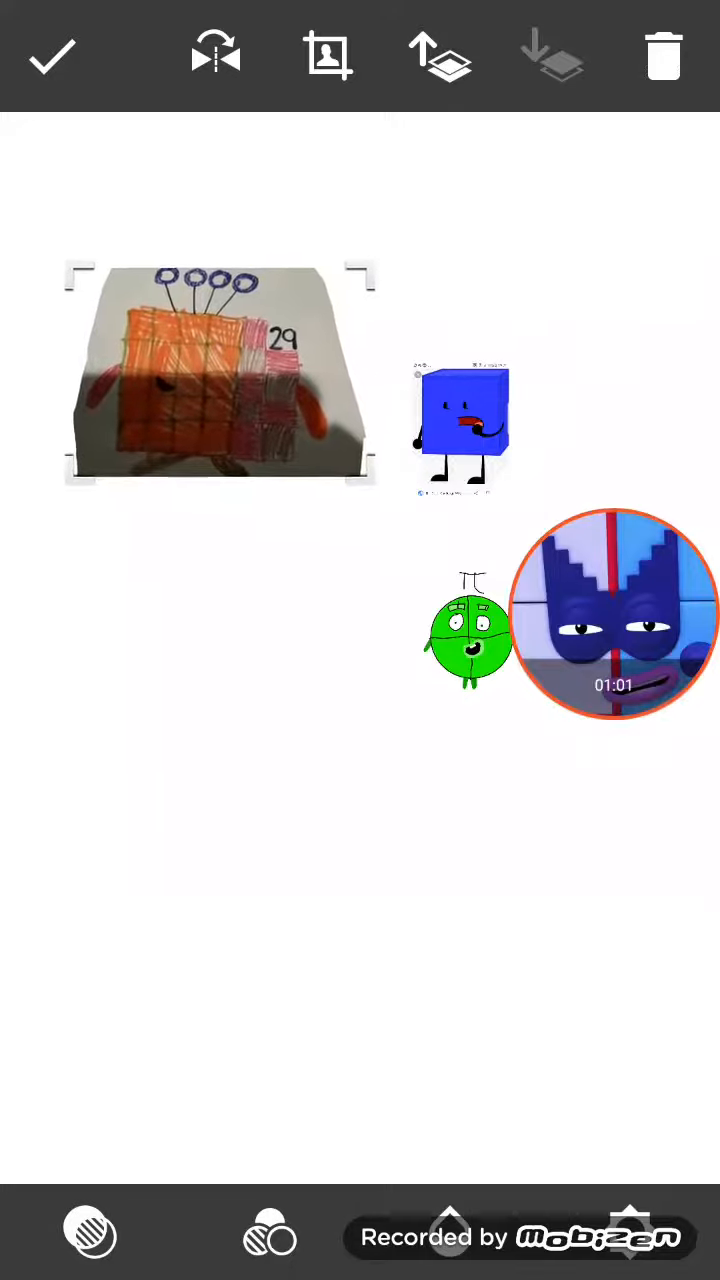
Place the orange photo lower left, the pi beside it, and the cube bottom right.
left_click_drag(220, 380, 205, 730)
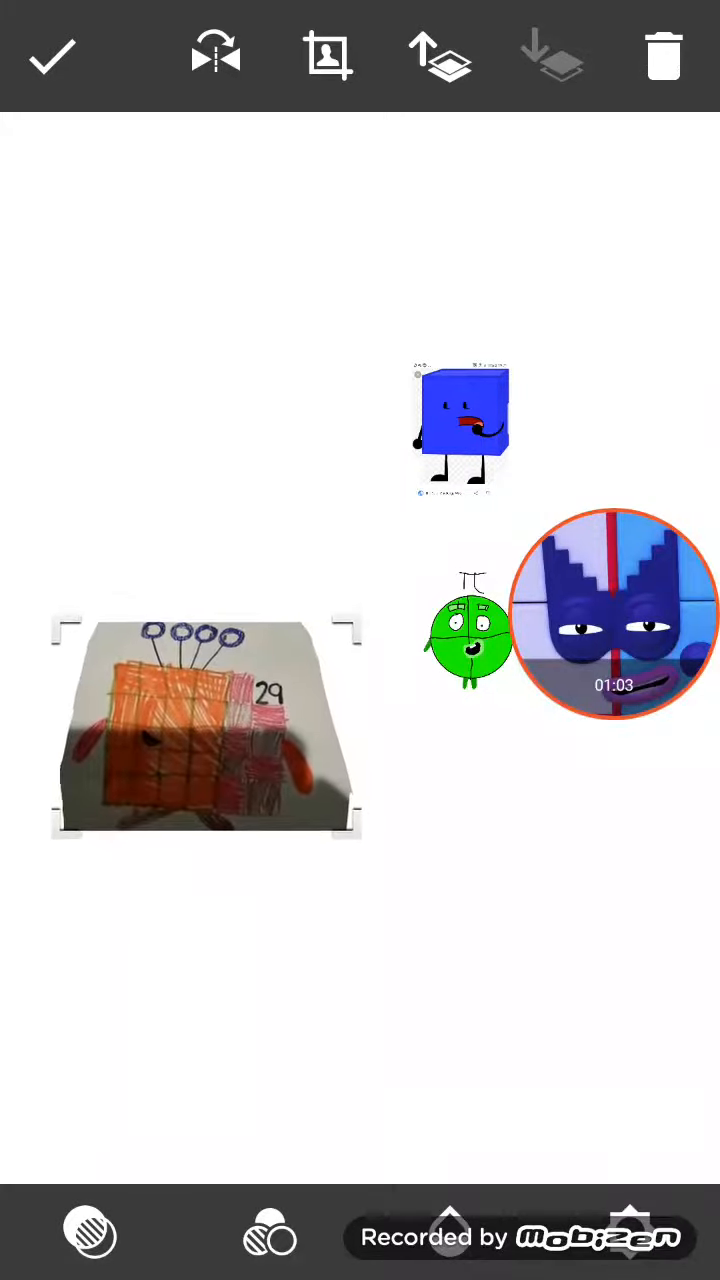
left_click_drag(205, 728, 258, 830)
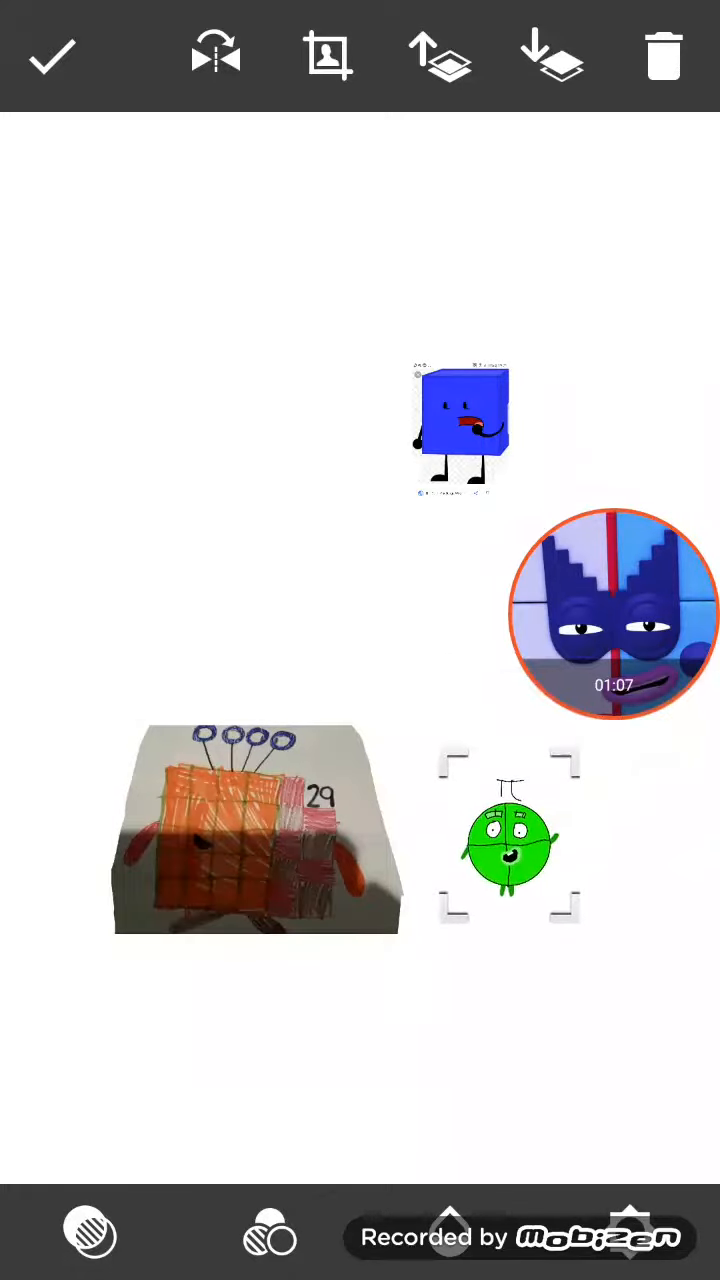
left_click_drag(503, 835, 490, 865)
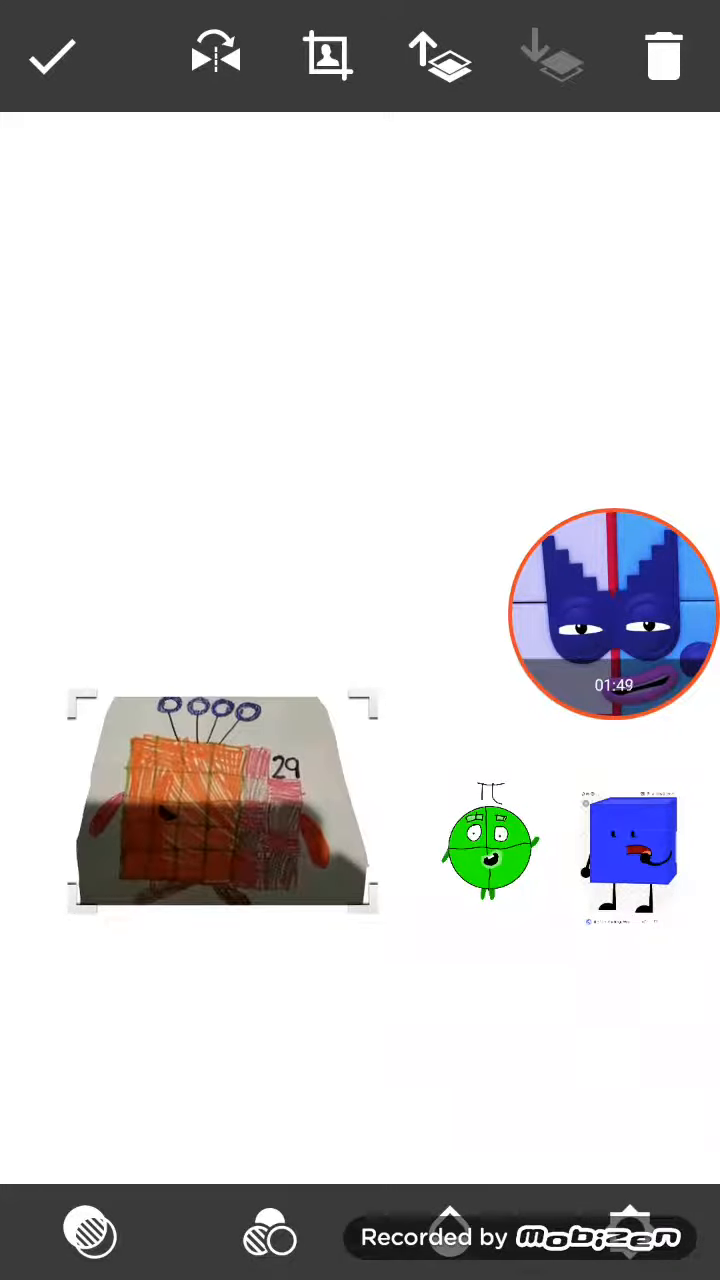
left_click(470, 855)
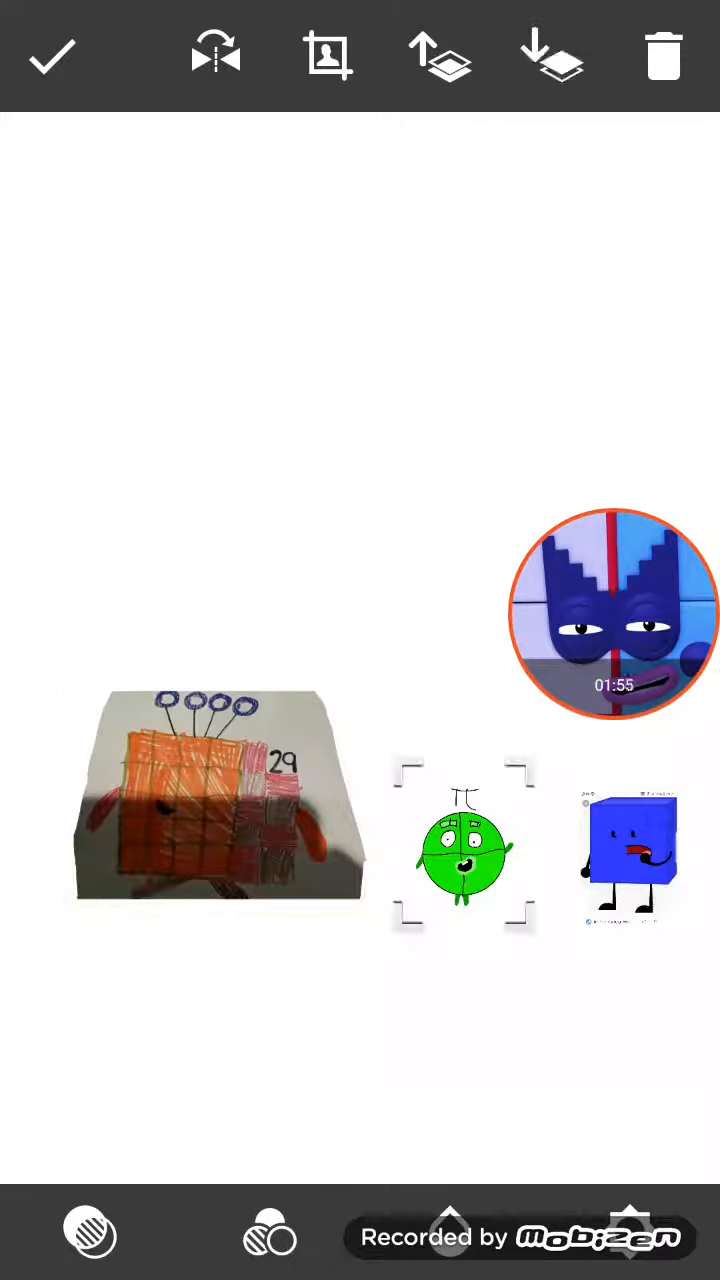
left_click(216, 798)
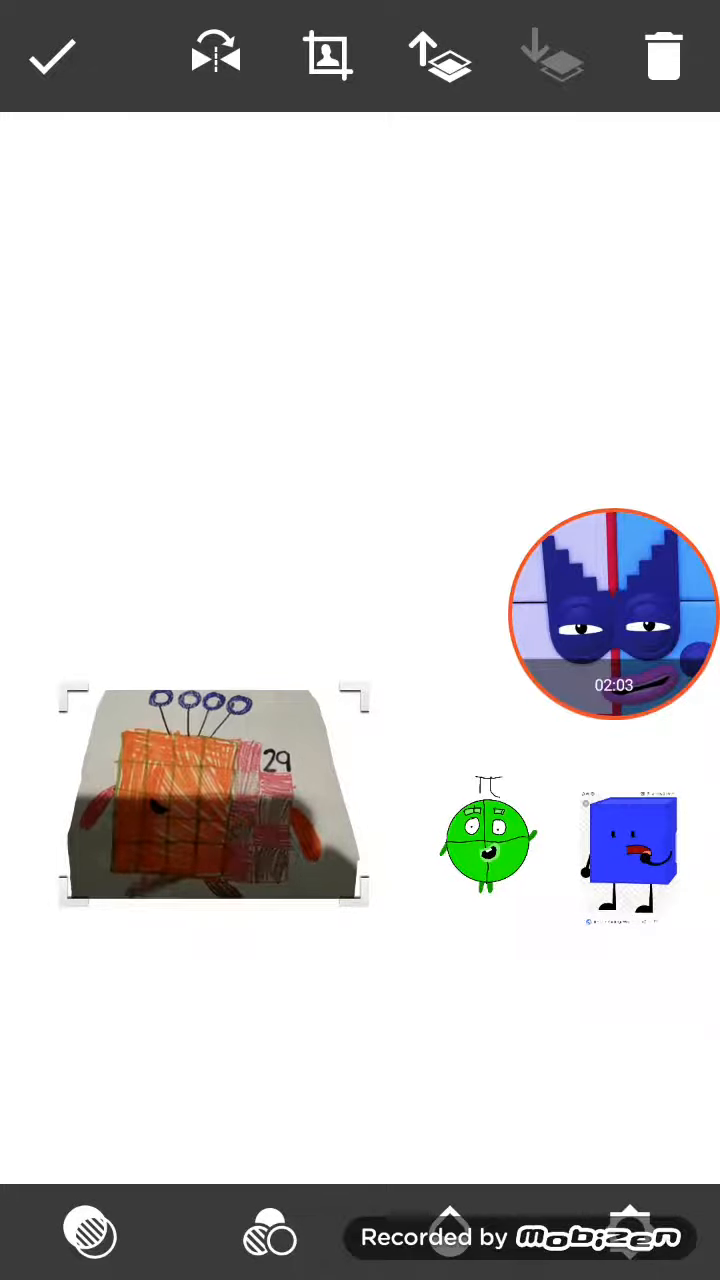
left_click(483, 840)
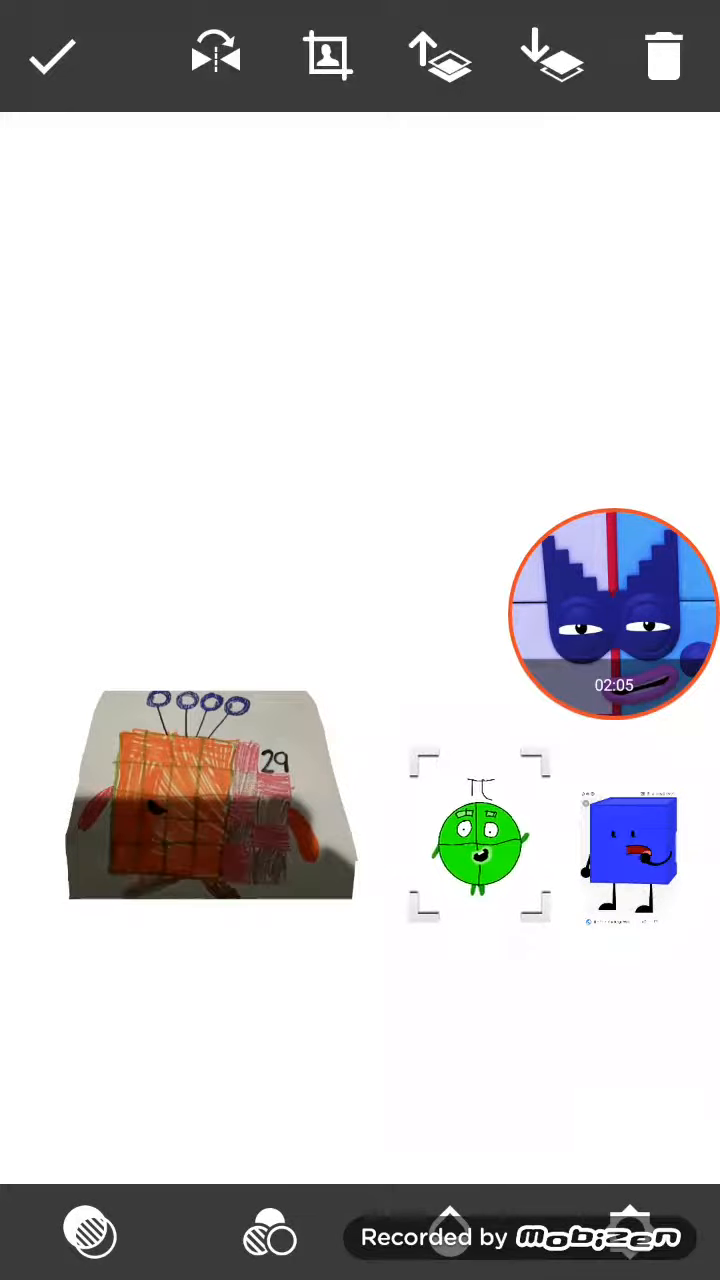